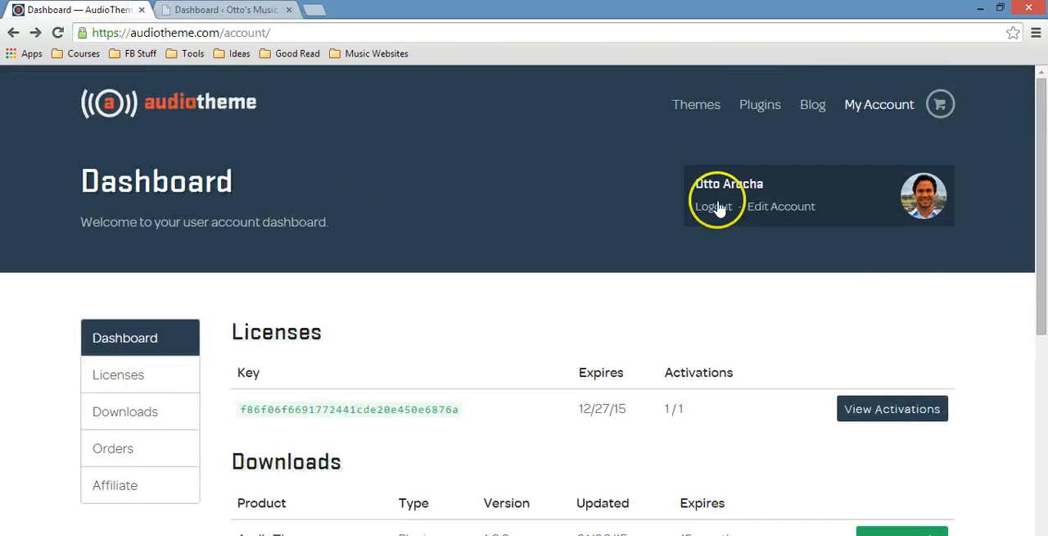
Scroll to Shaken Encore and reveal its download and documentation options.
scroll(down, 3)
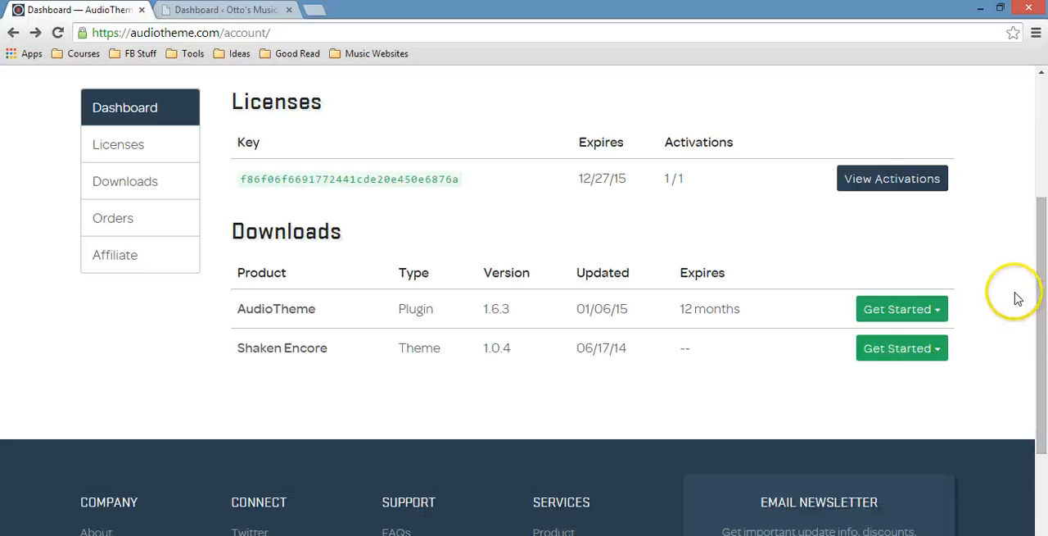
mouse_move(934, 309)
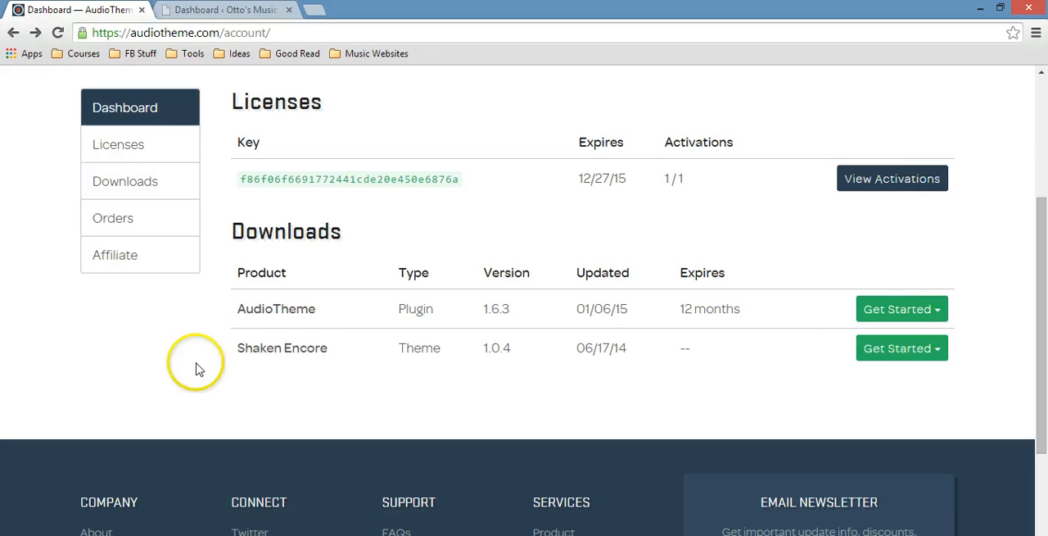
double_click(282, 347)
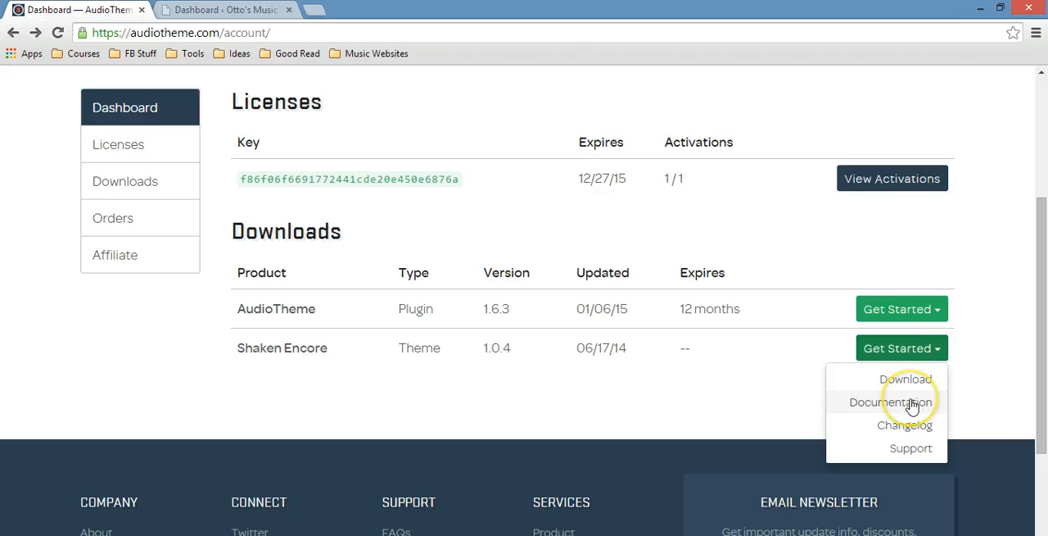
Read the Shaken Encore Home Page Setup documentation, then go to the WordPress dashboard.
click(904, 401)
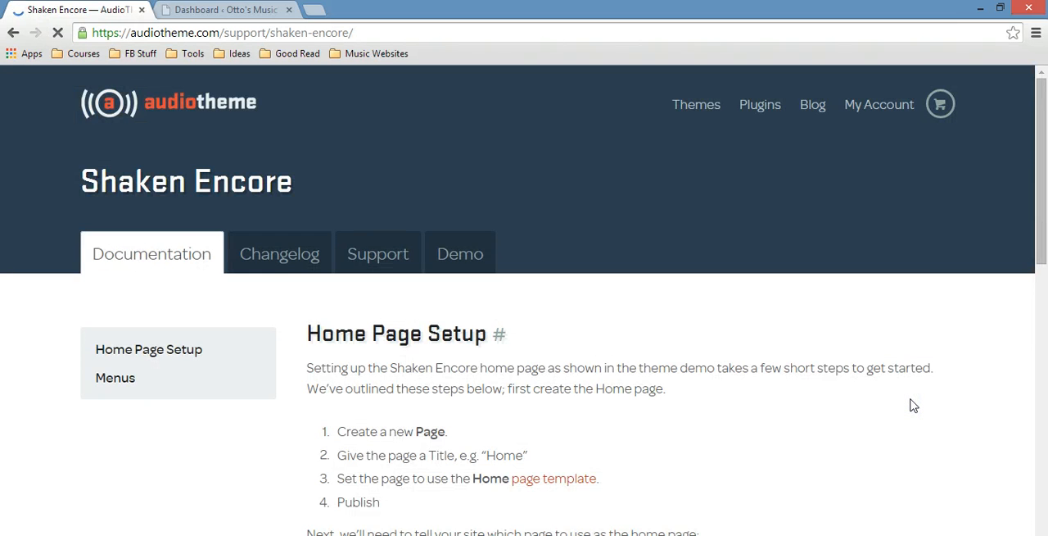
scroll(down, 3)
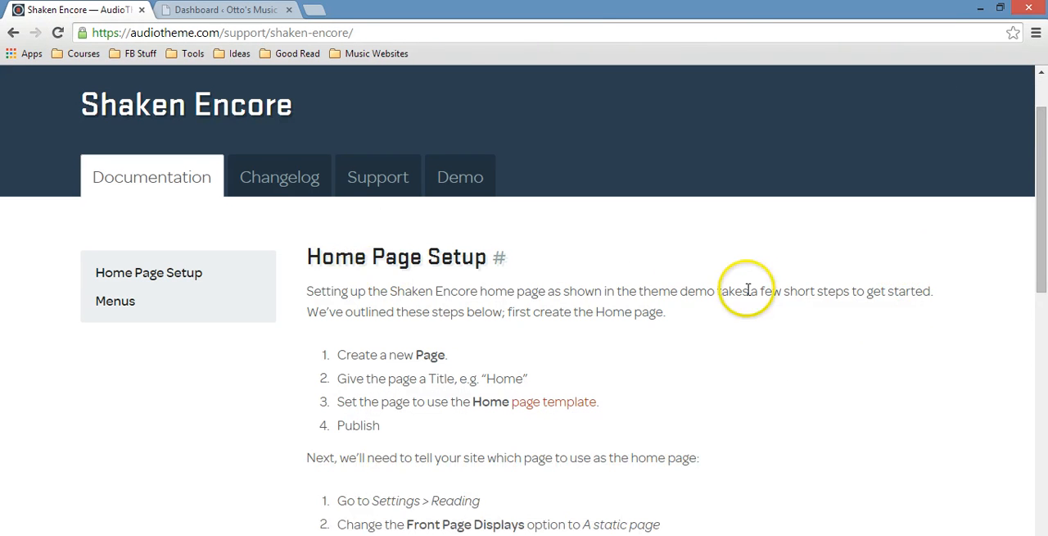
scroll(down, 3)
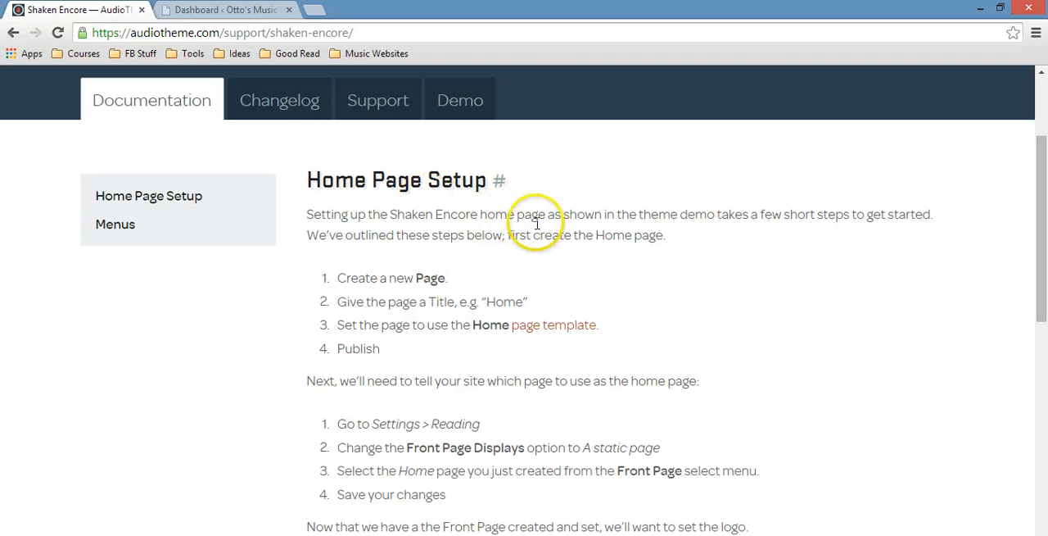
mouse_move(264, 67)
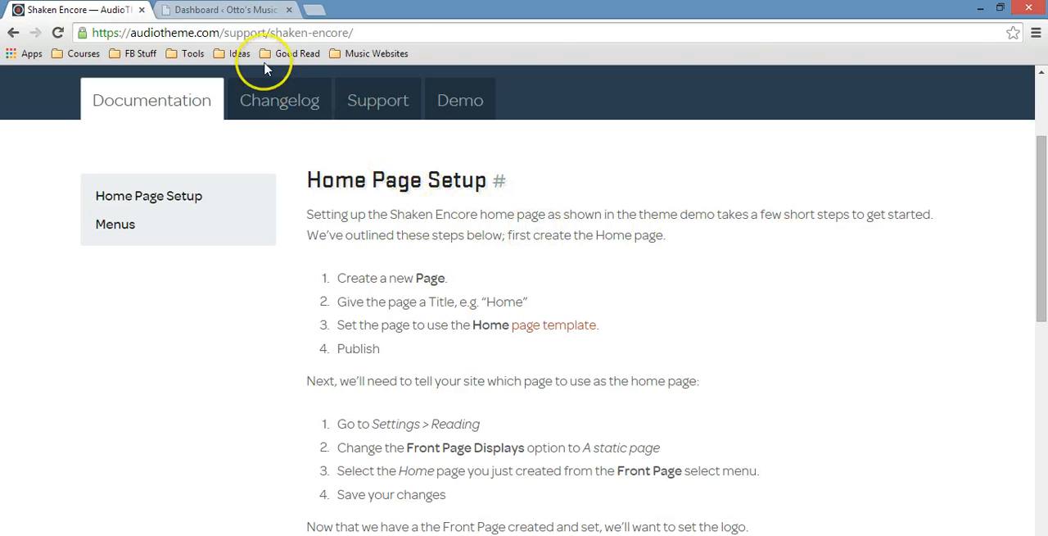
click(225, 9)
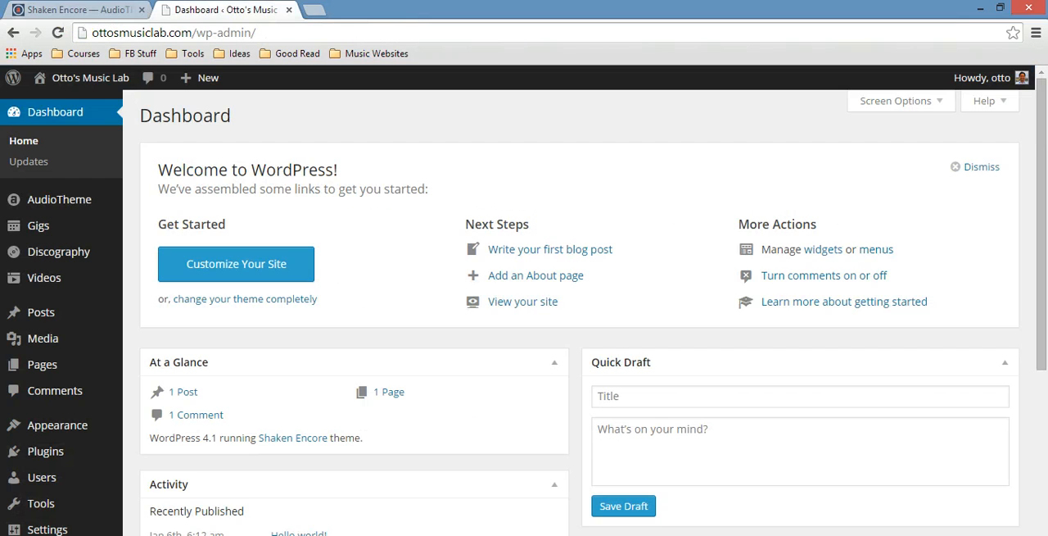
Glance at the setup docs, then start a new page via Pages > Add New.
click(74, 9)
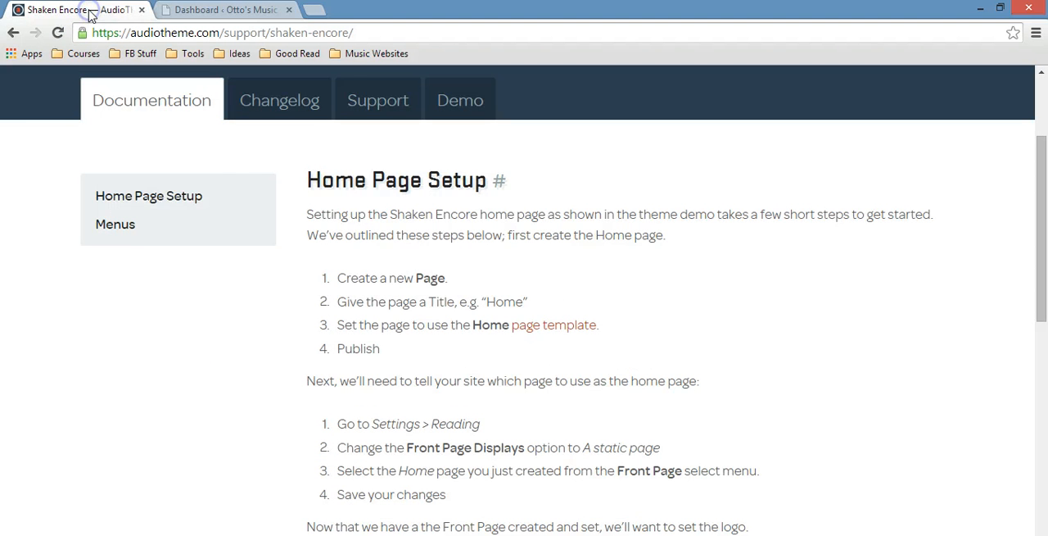
click(226, 9)
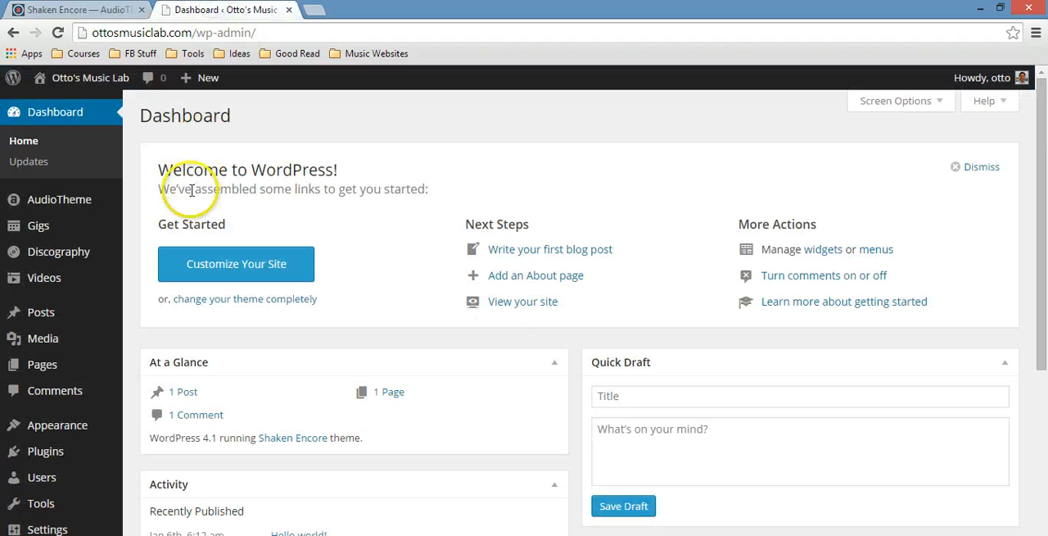
mouse_move(143, 257)
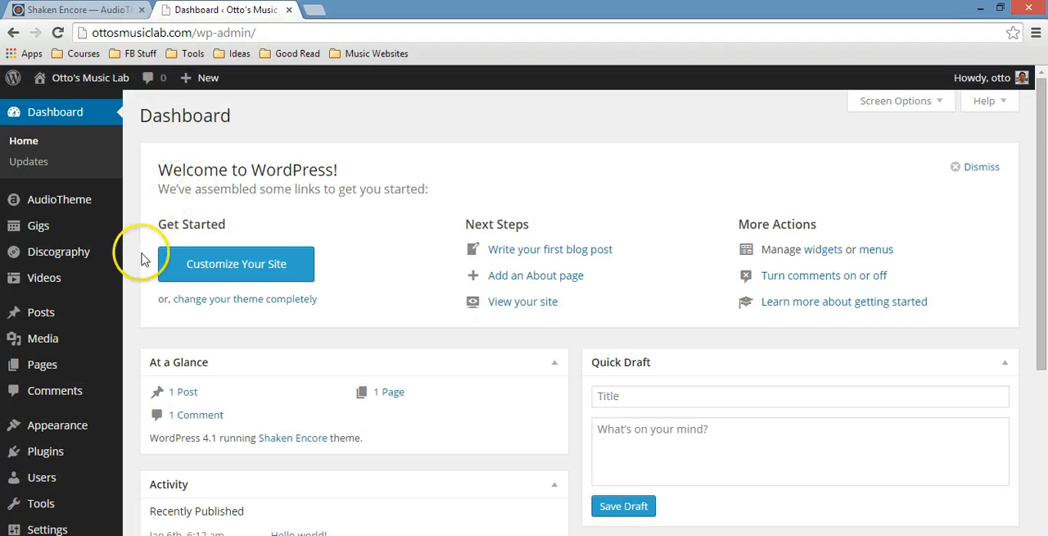
mouse_move(42, 364)
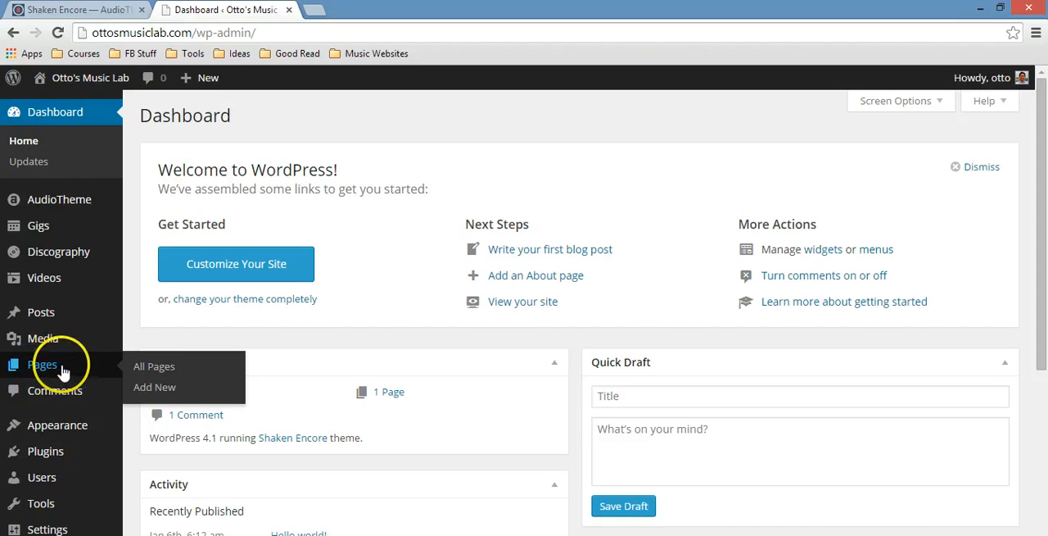
click(154, 385)
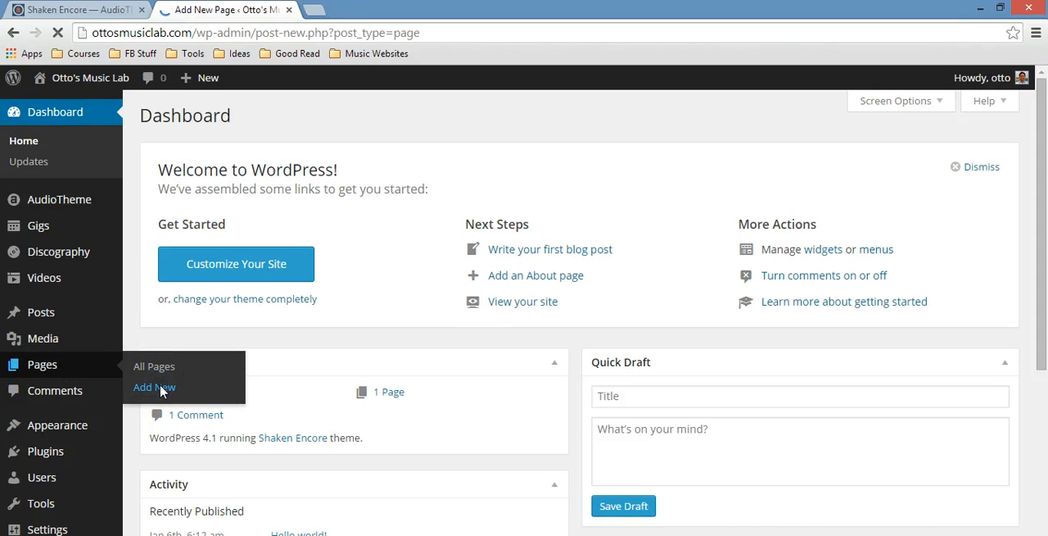
Dismiss the distraction-free writing tip and title the new page 'Home'.
click(154, 387)
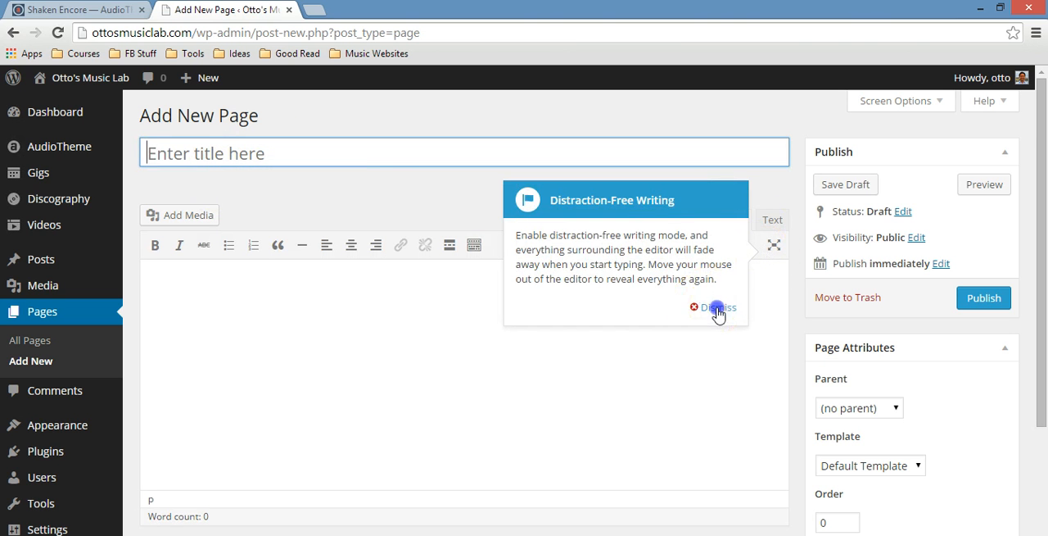
click(718, 307)
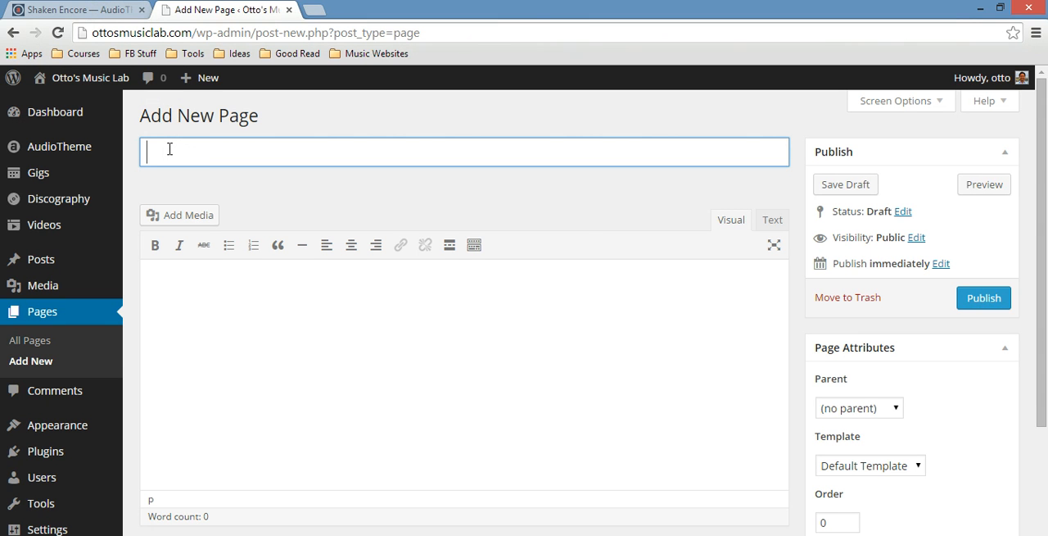
mouse_move(106, 10)
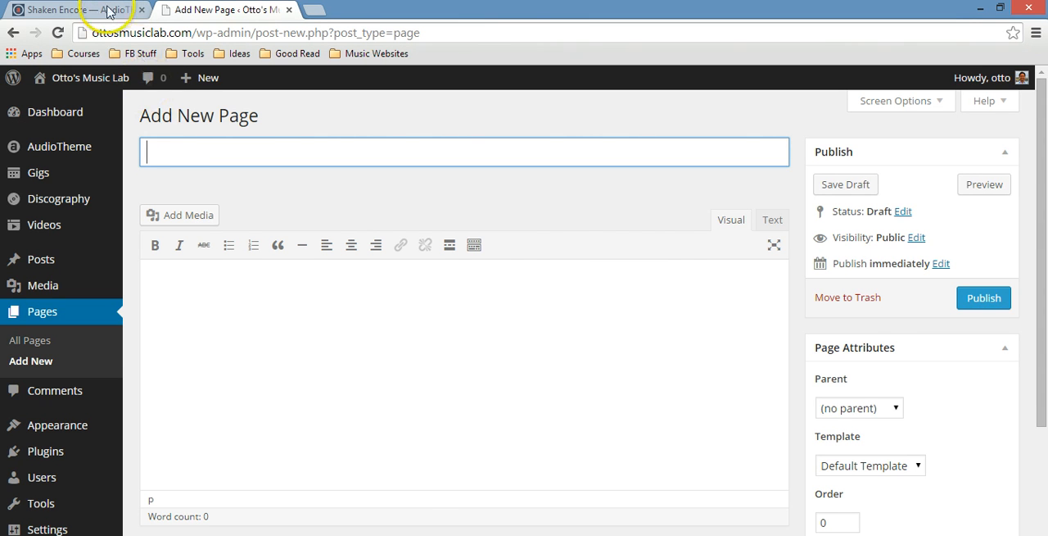
click(74, 9)
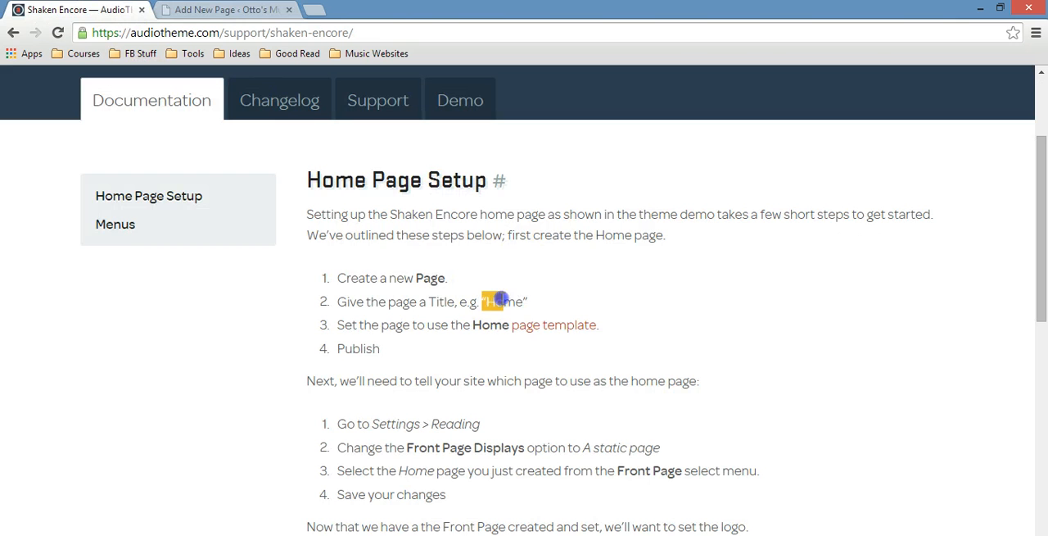
click(225, 9)
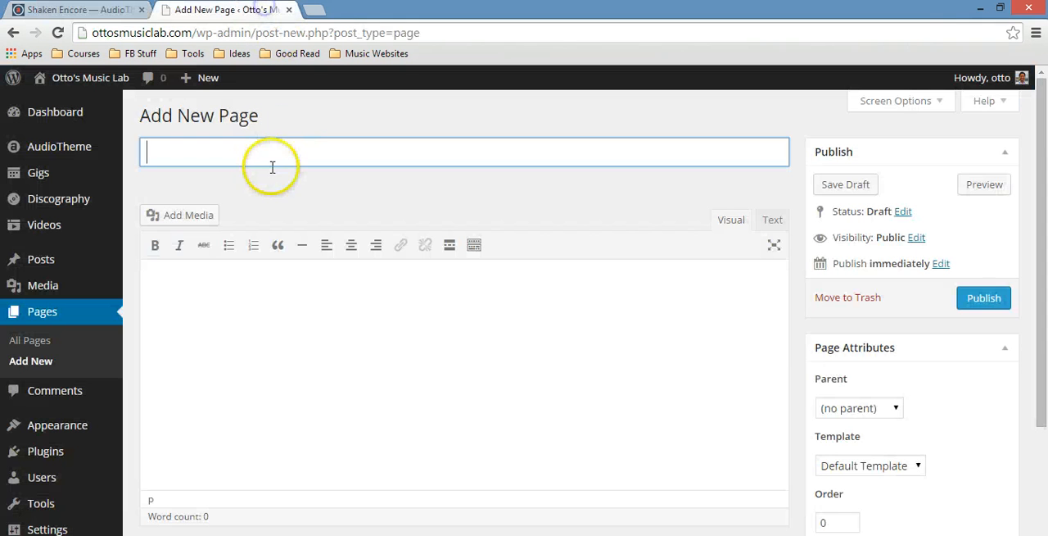
text(Home)
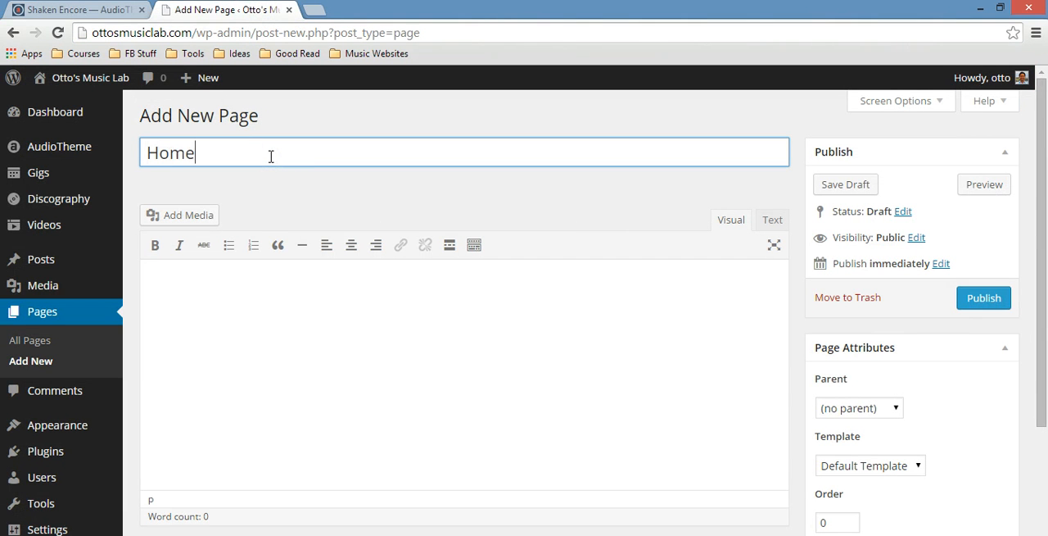
click(189, 316)
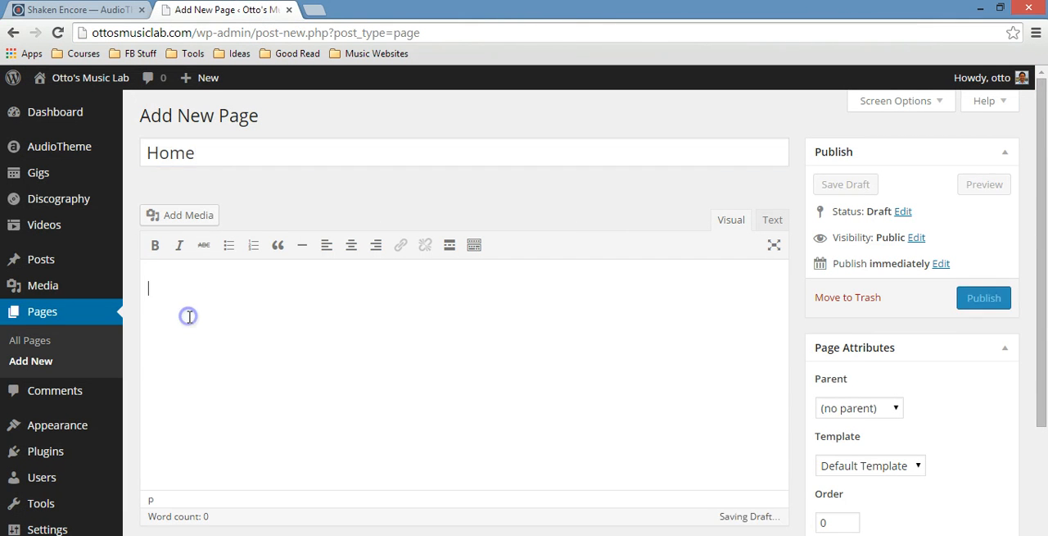
click(74, 9)
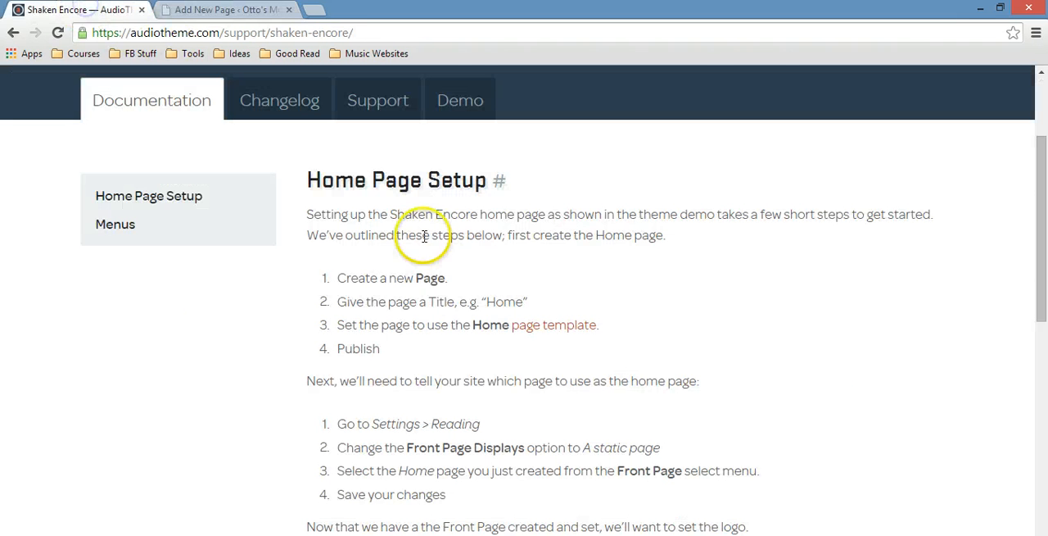
mouse_move(379, 333)
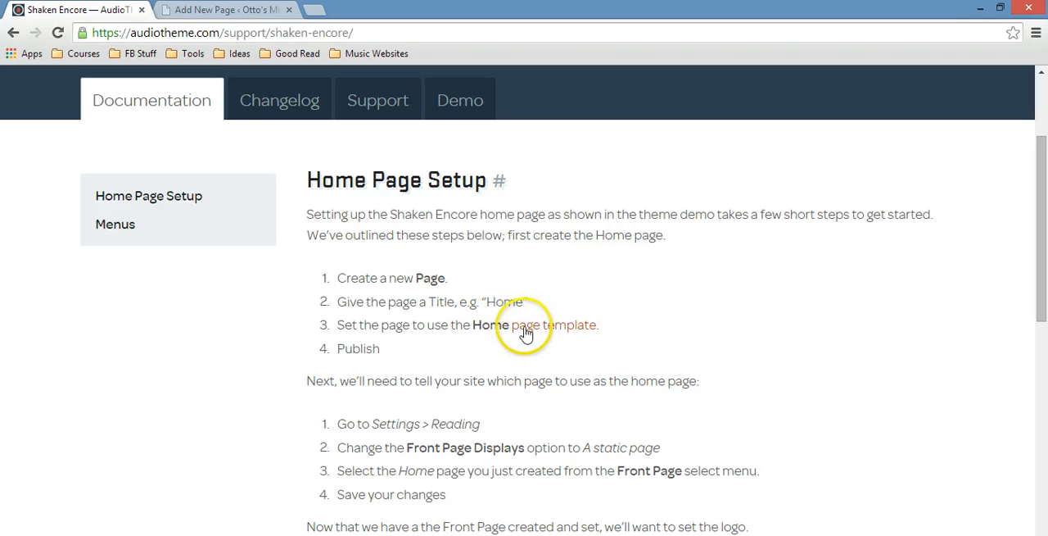
click(225, 9)
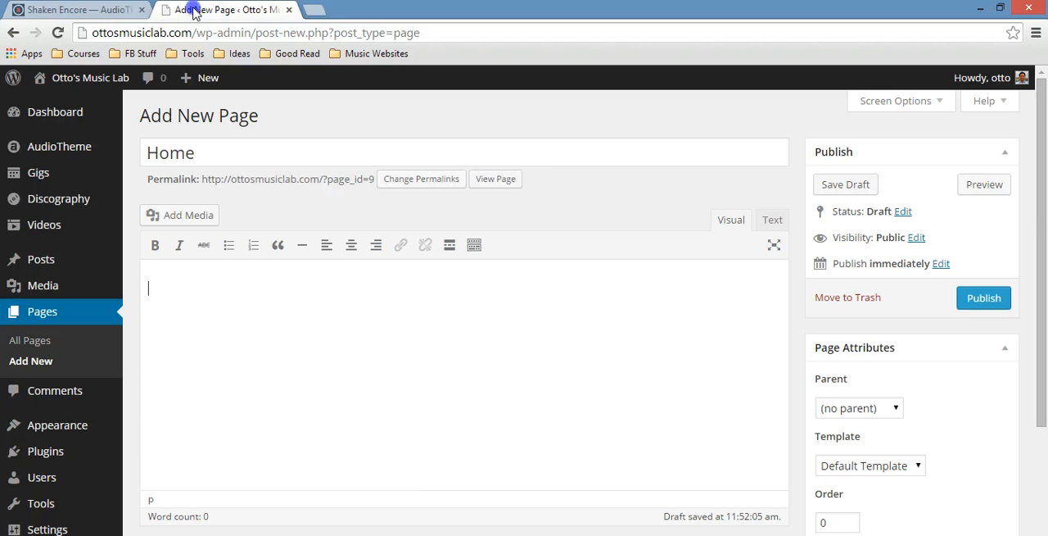
click(74, 9)
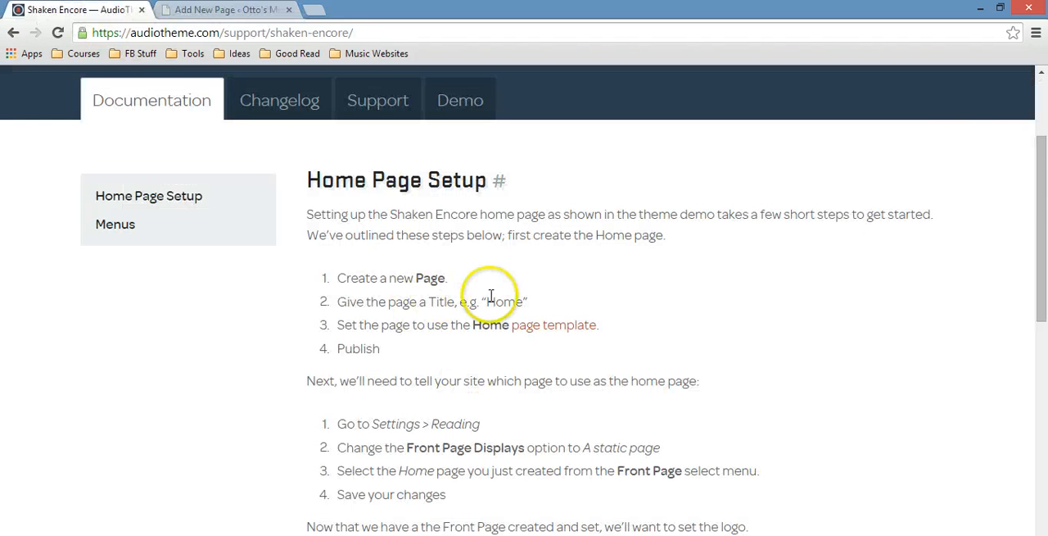
click(225, 9)
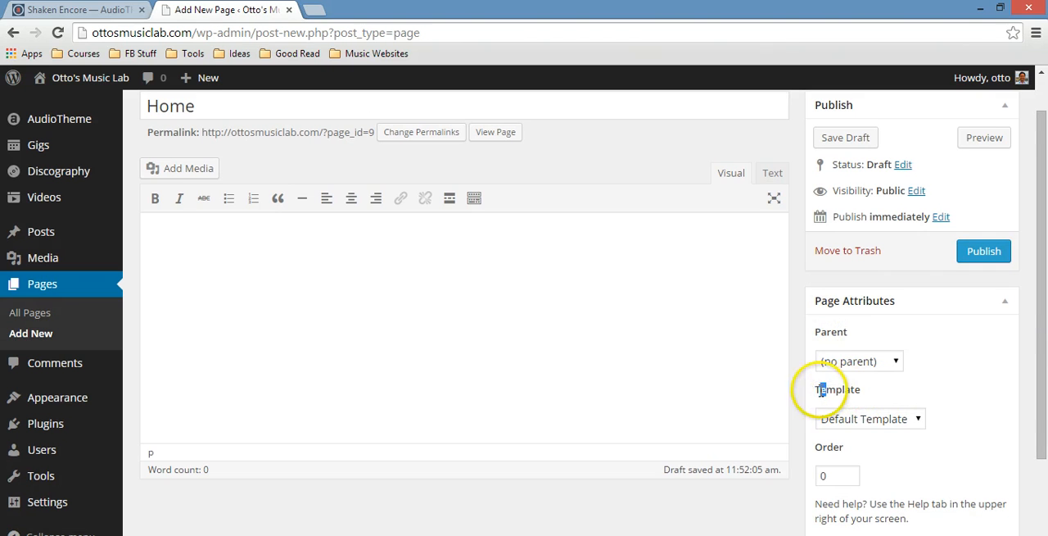
Assign the Home template in Page Attributes and check the theme docs.
click(870, 418)
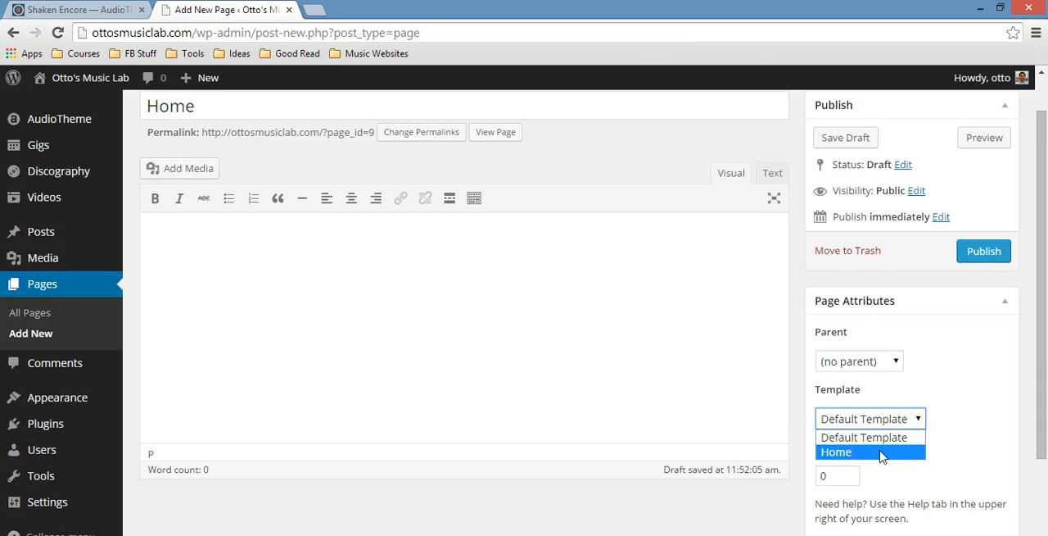
click(836, 451)
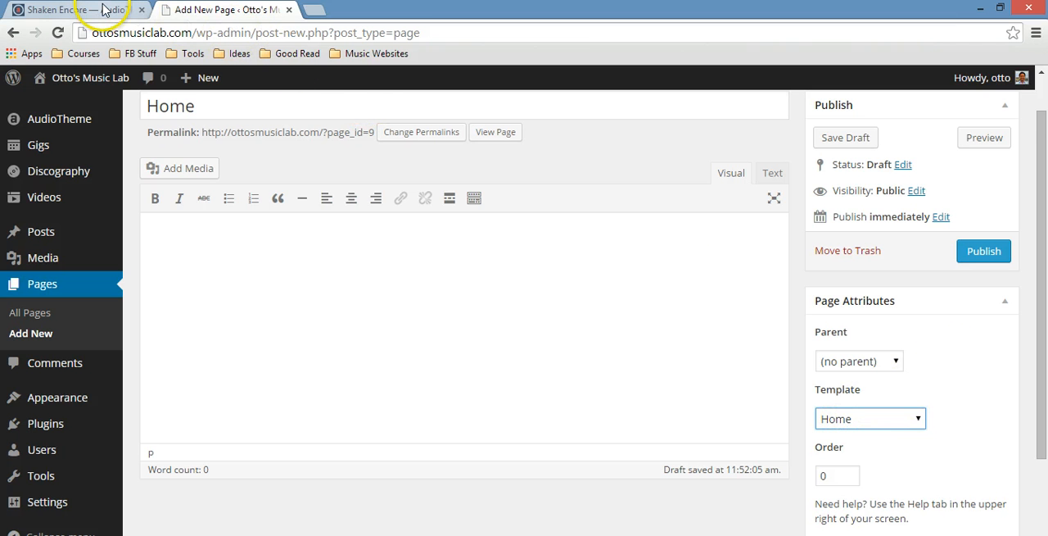
click(70, 9)
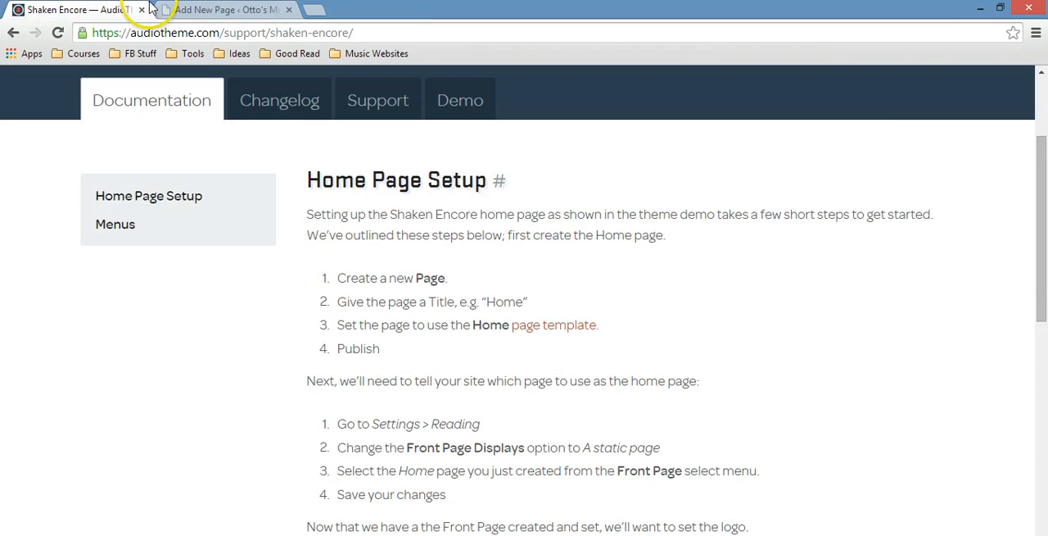
click(225, 9)
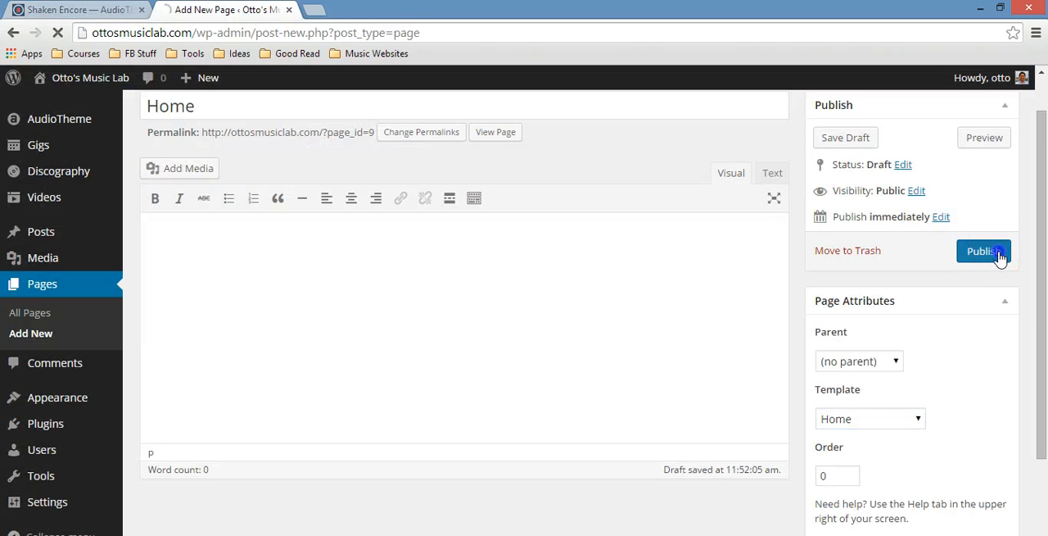
Publish the Home page and open its live view in a new tab.
click(982, 250)
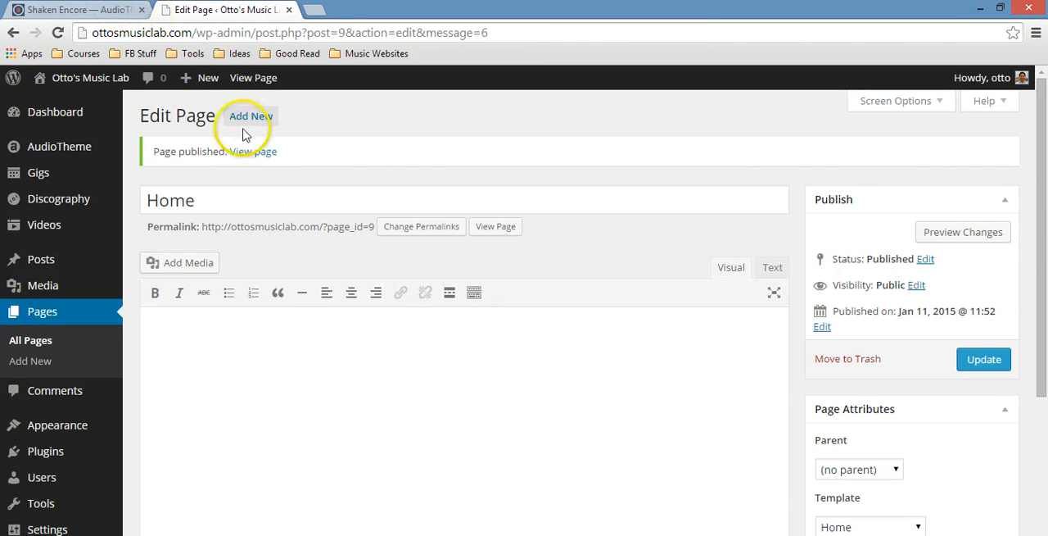
right_click(253, 151)
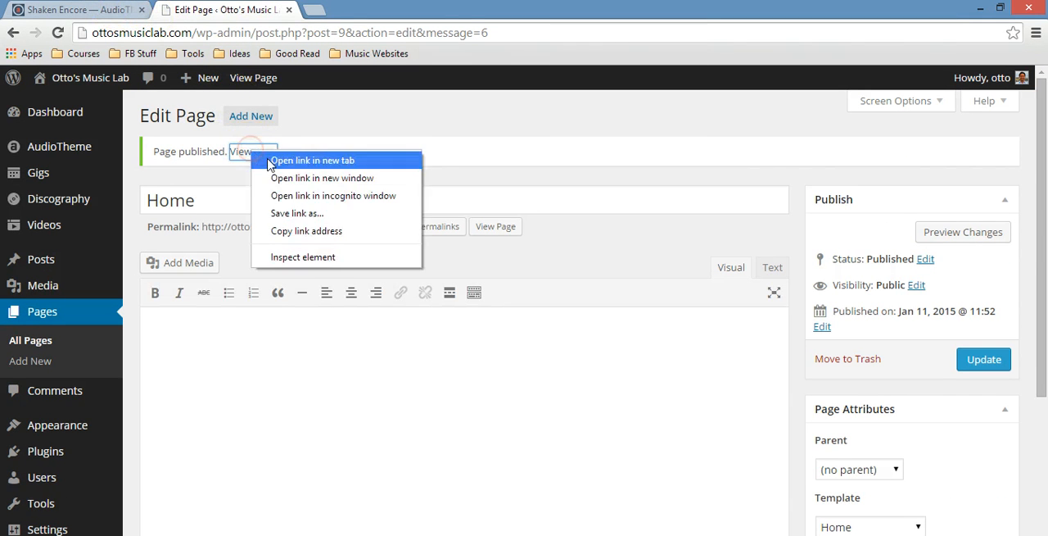
click(312, 160)
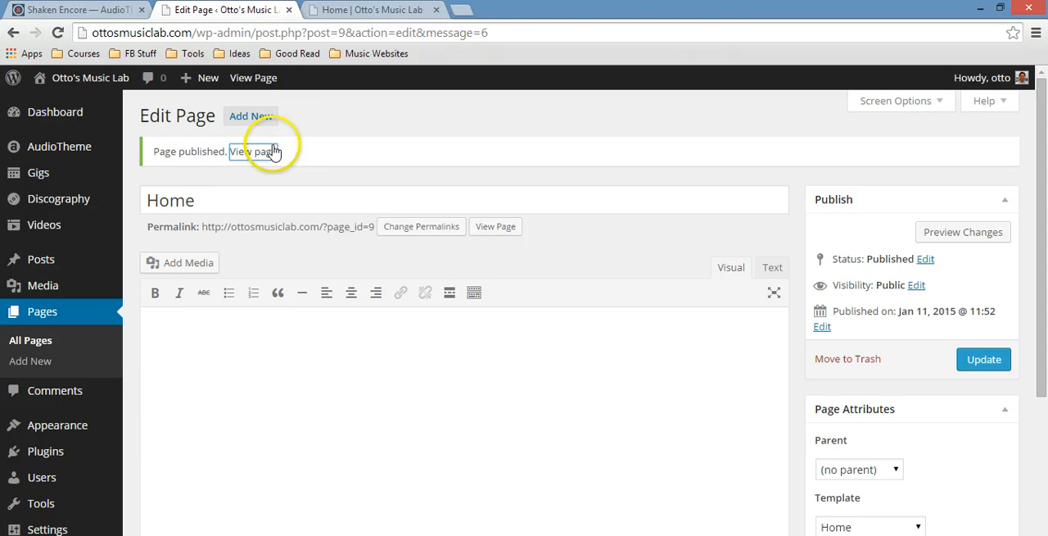
mouse_move(272, 180)
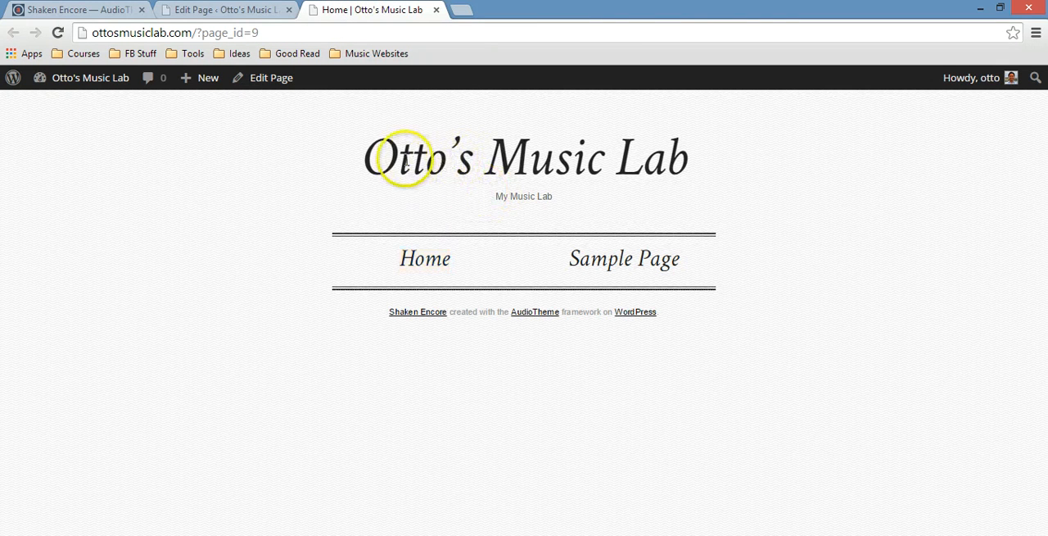
click(225, 9)
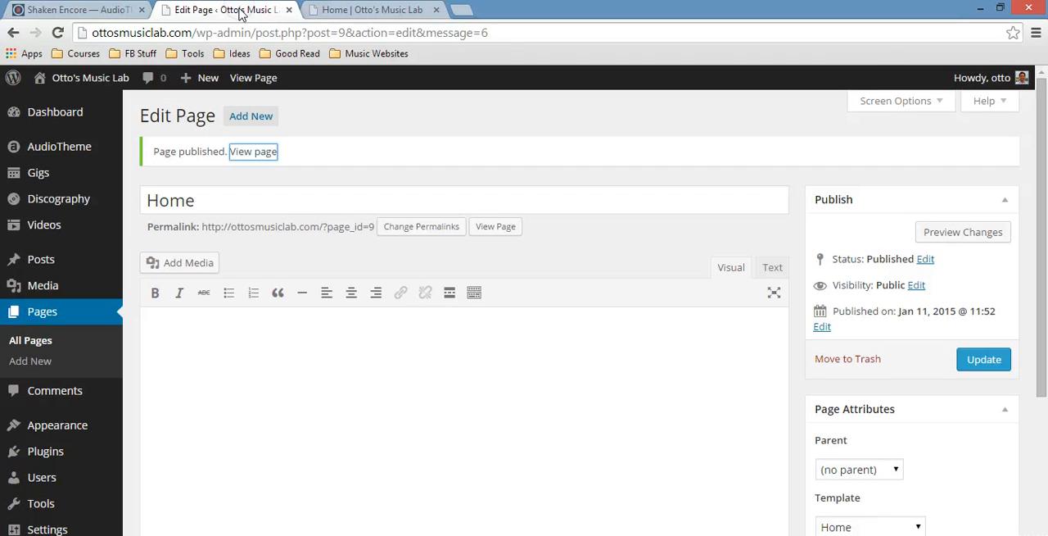
Review the Home Page Setup steps, then return to the live Home page tab.
click(74, 9)
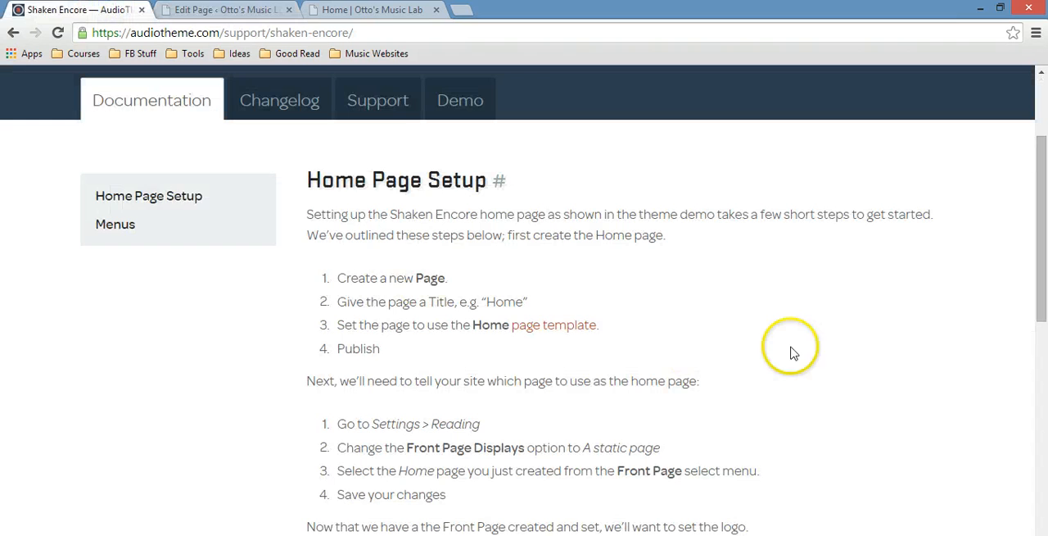
scroll(down, 3)
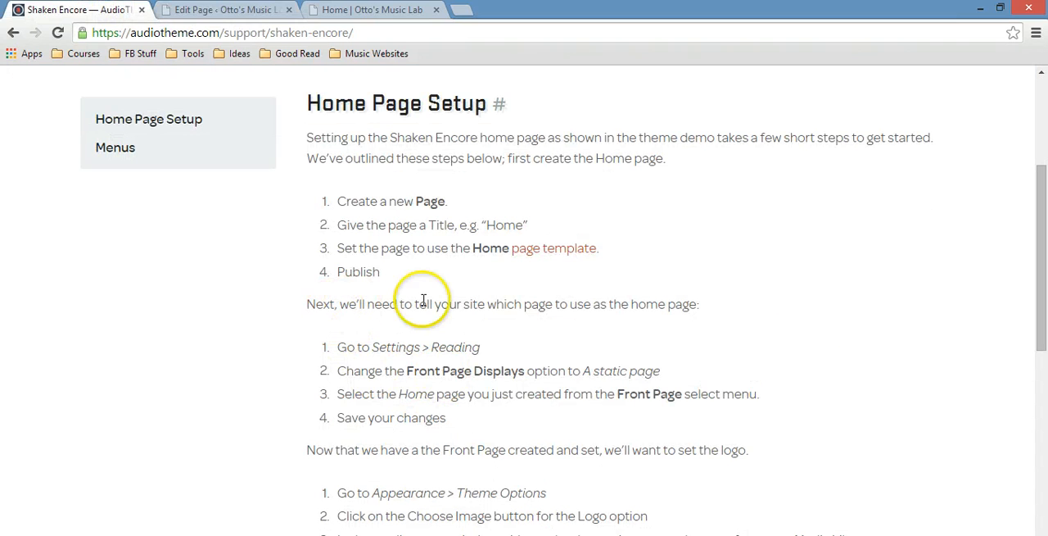
scroll(down, 3)
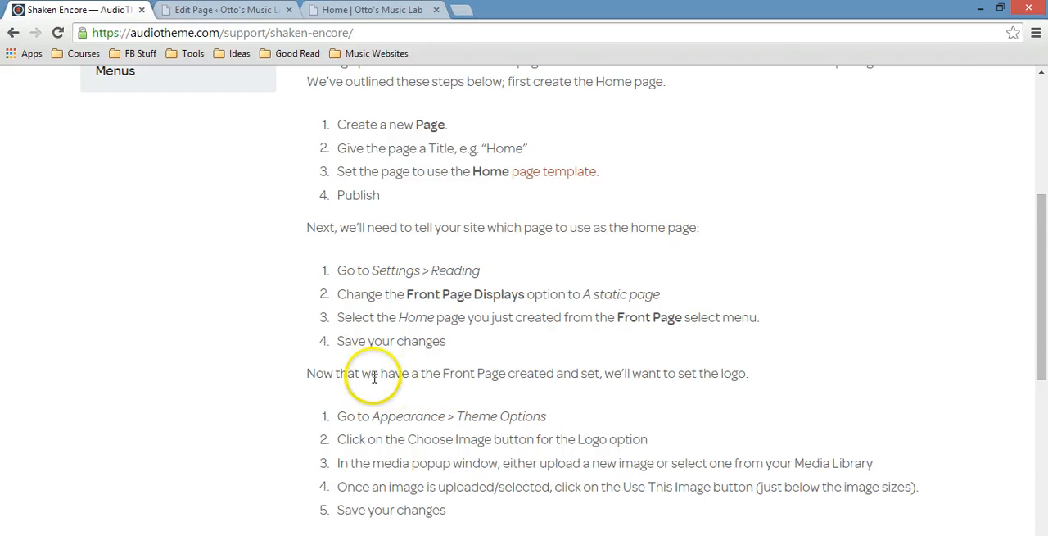
mouse_move(624, 428)
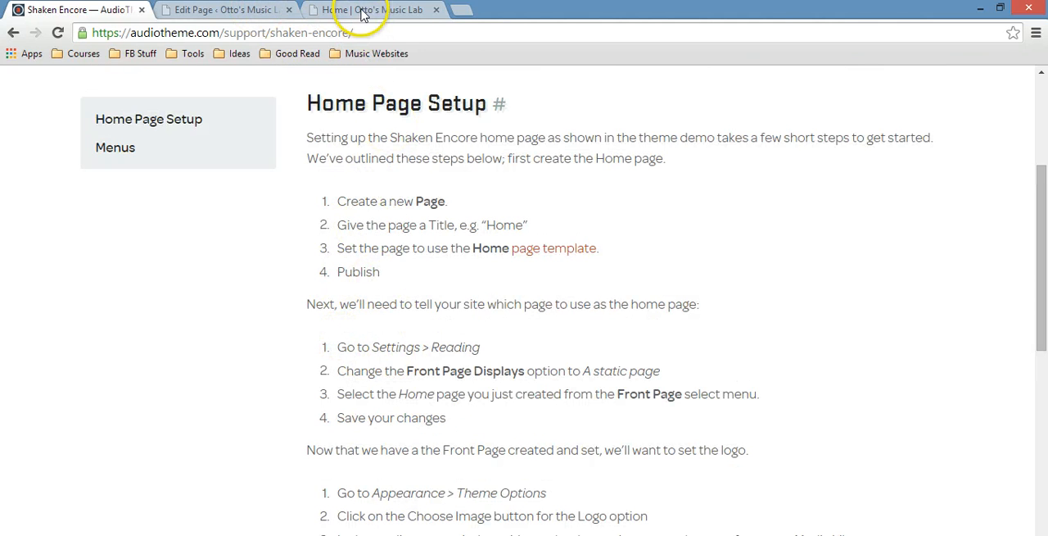
click(372, 9)
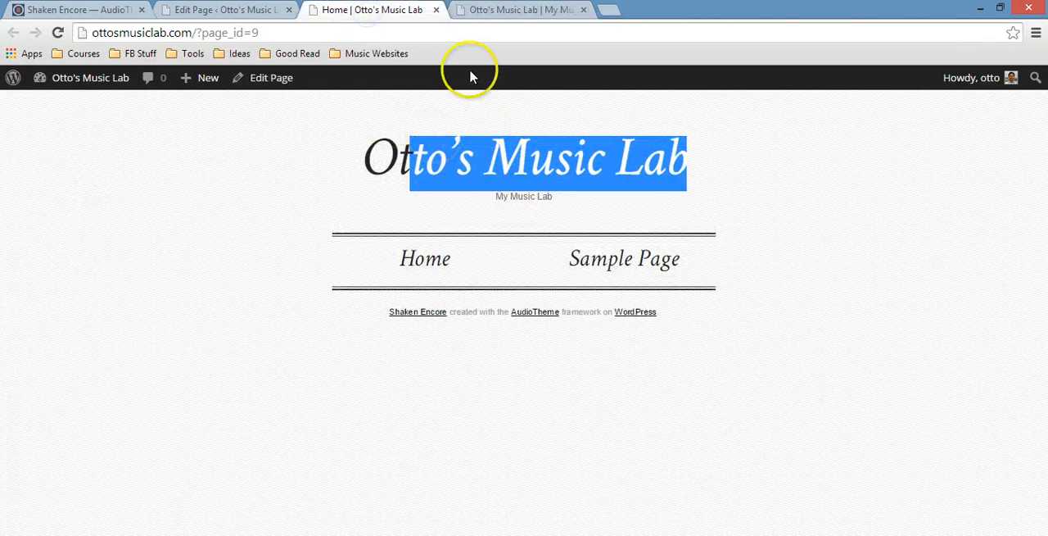
From the Home page editor, navigate to Settings > Reading.
click(221, 9)
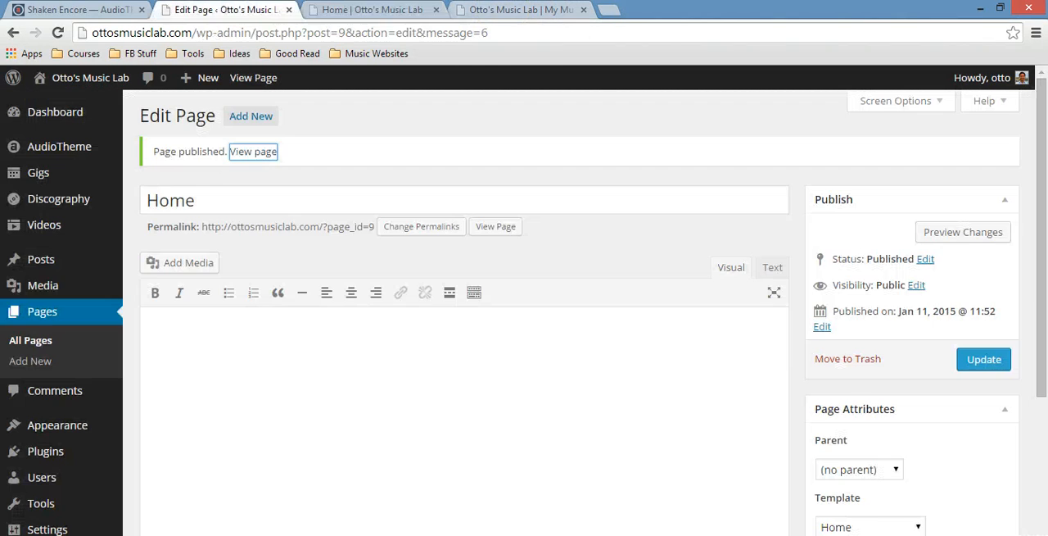
scroll(down, 3)
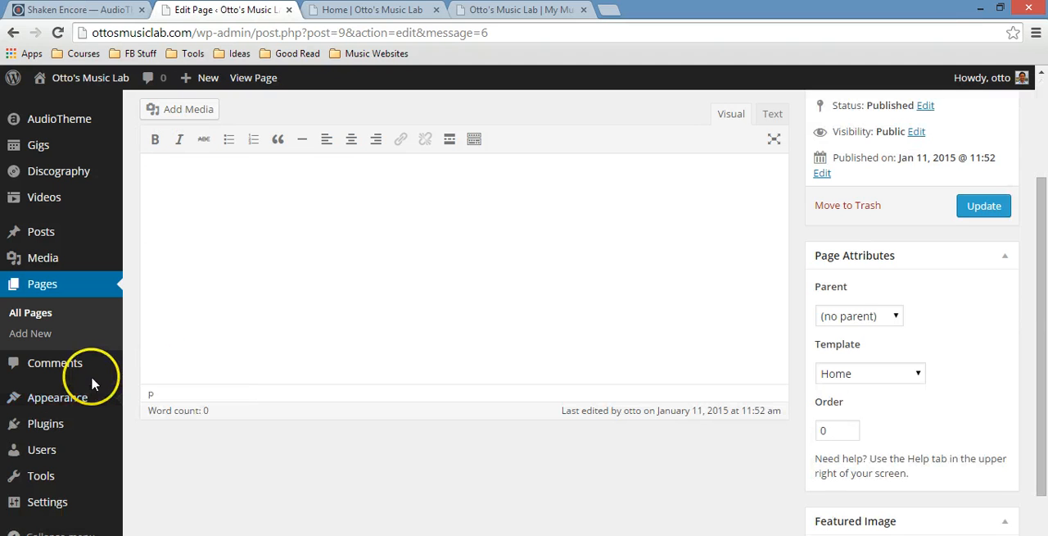
mouse_move(41, 448)
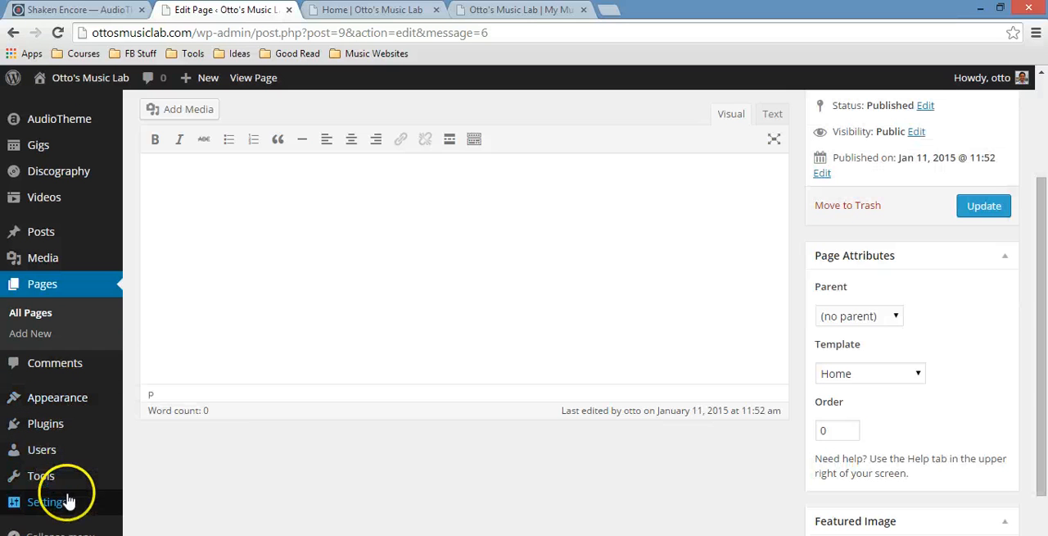
mouse_move(47, 501)
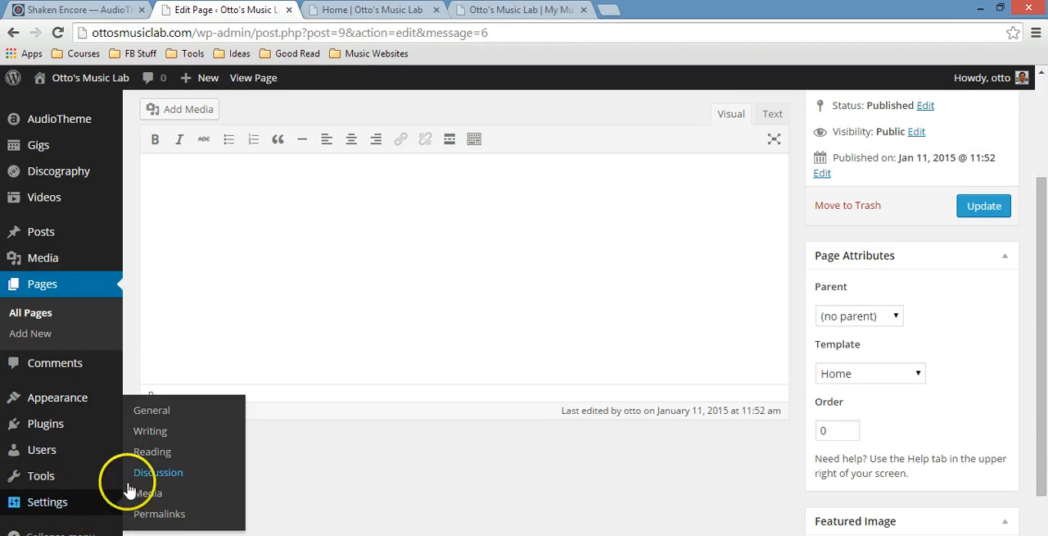
click(152, 451)
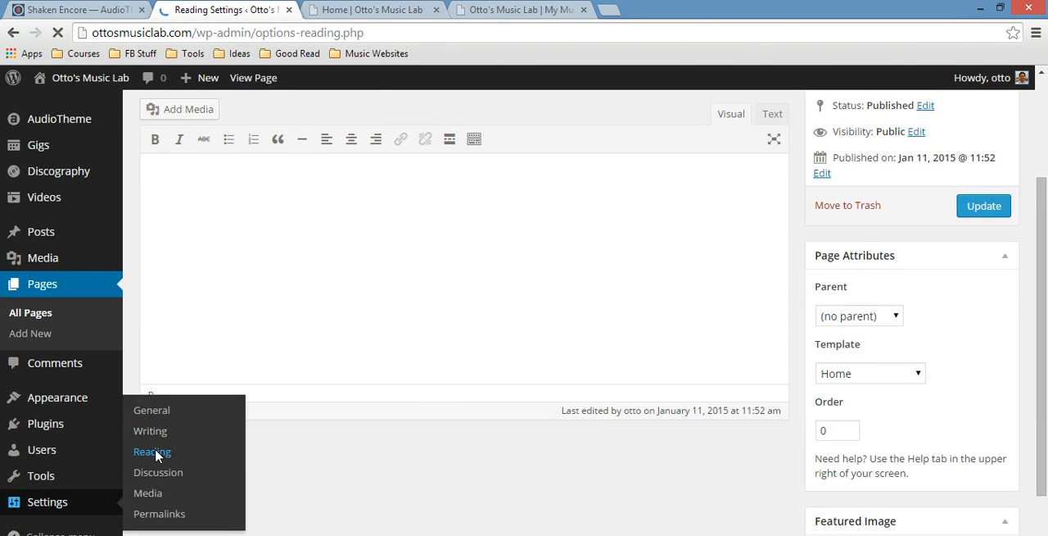
Set the front page to display the static page Home and save the settings.
click(151, 451)
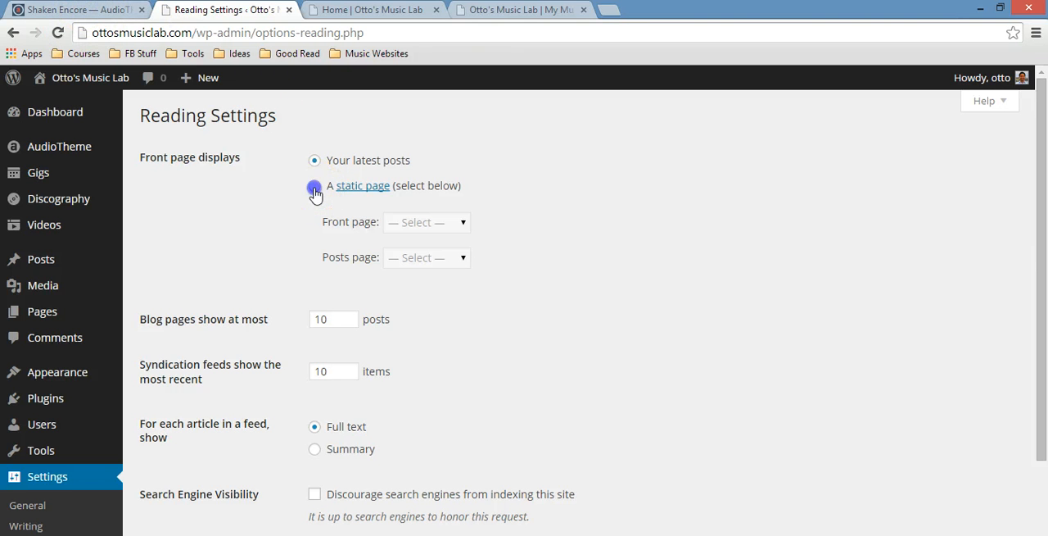
click(314, 185)
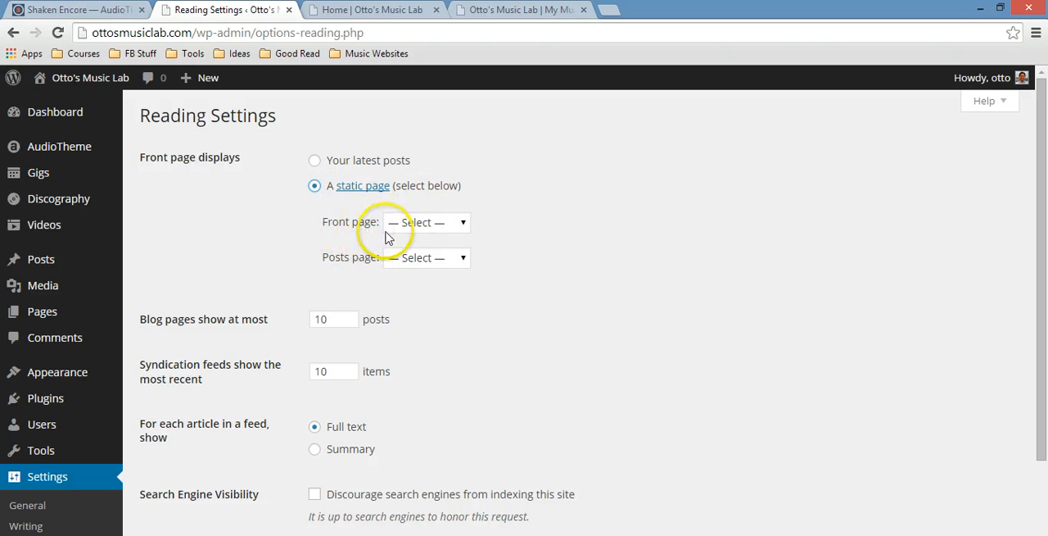
click(425, 222)
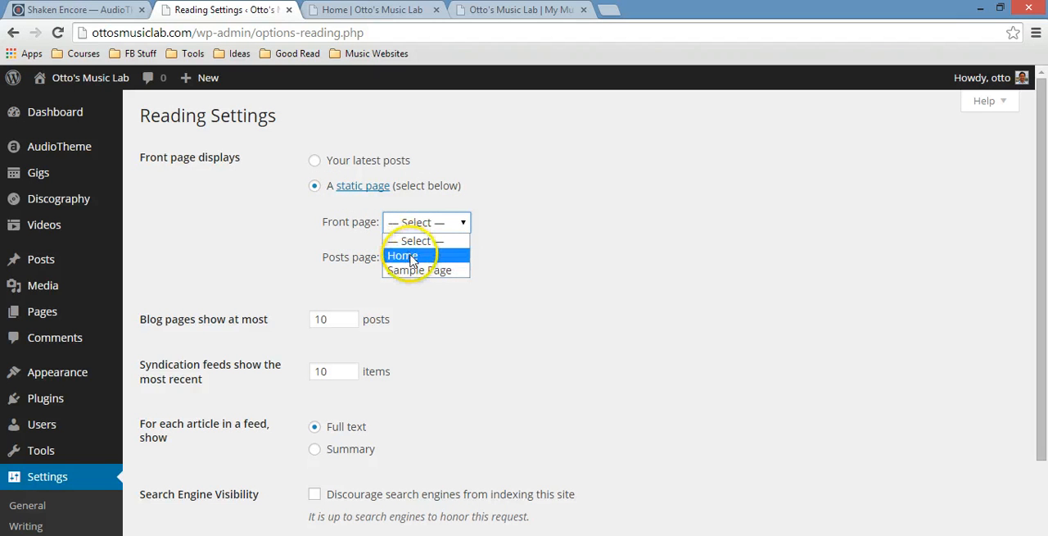
click(402, 255)
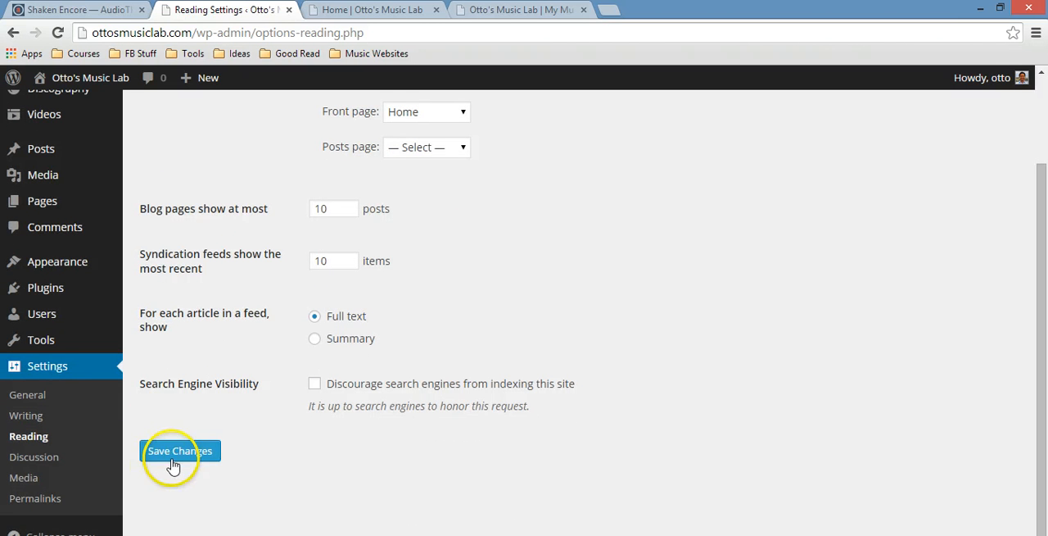
click(179, 450)
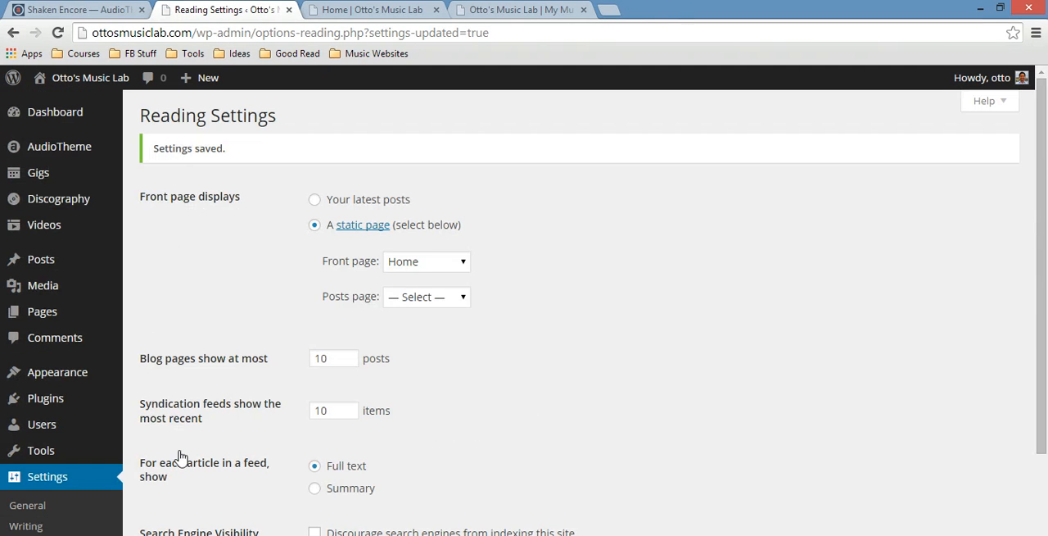
click(518, 9)
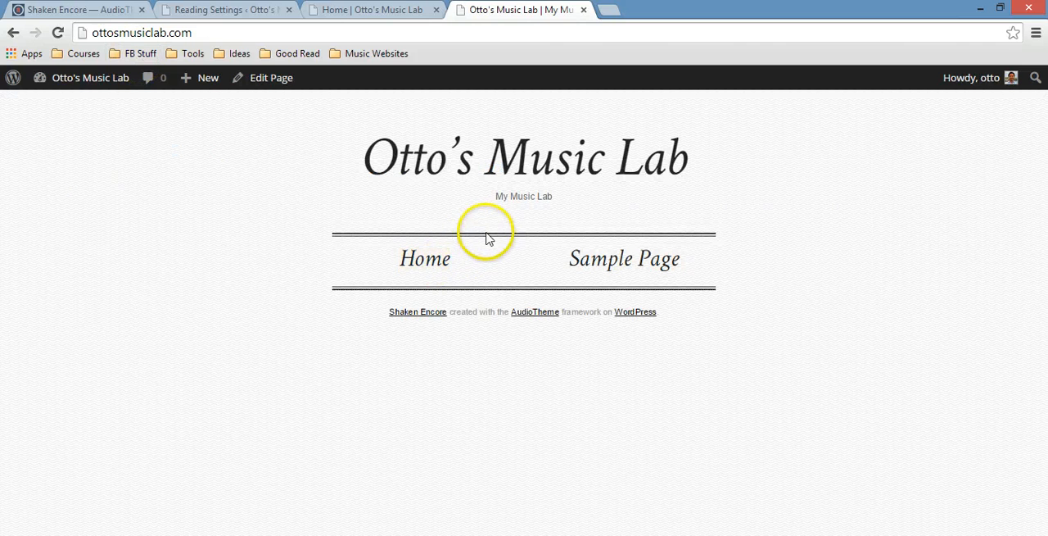
Select the ottosmusiclab.com address to reload the live front page.
click(139, 33)
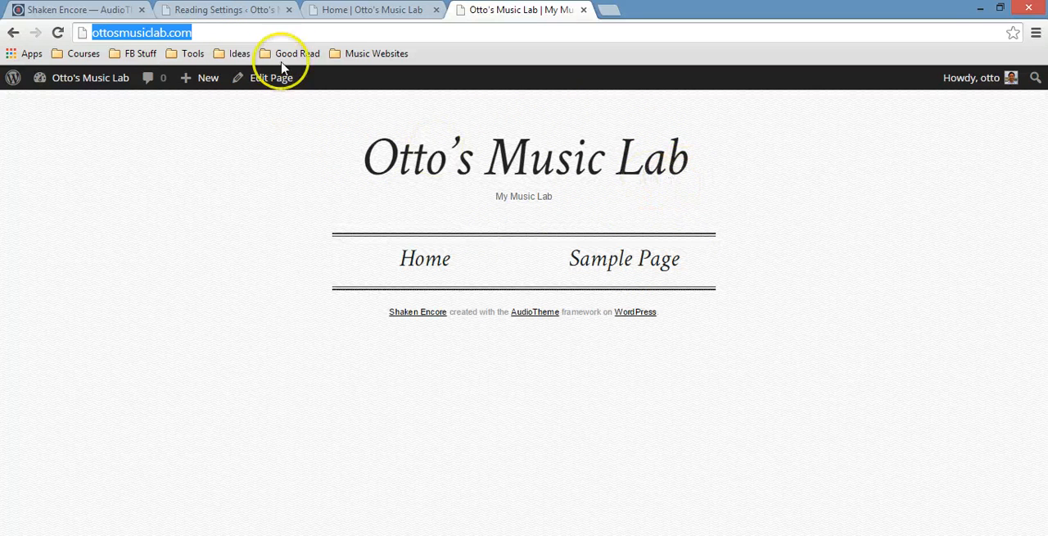
mouse_move(414, 156)
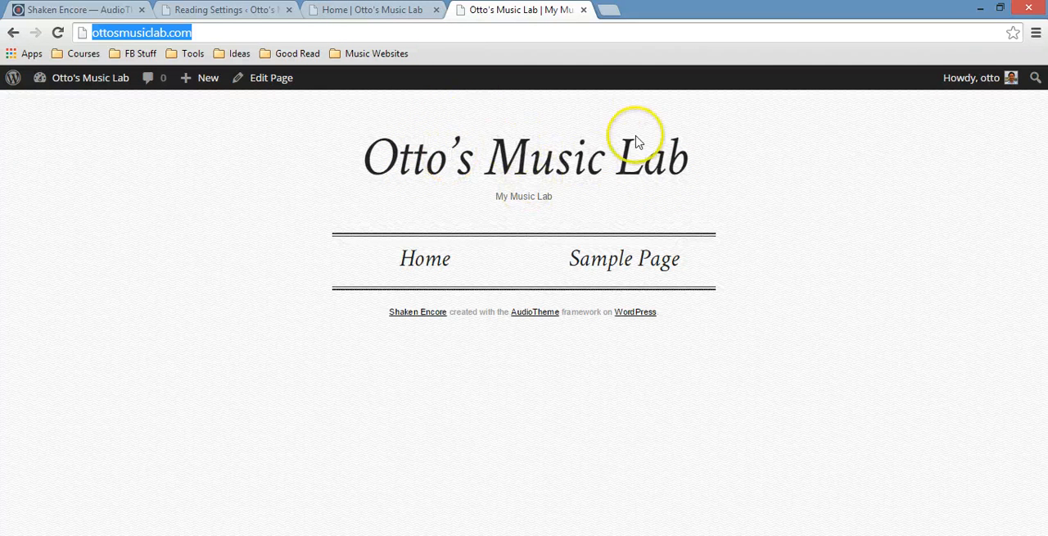
mouse_move(467, 94)
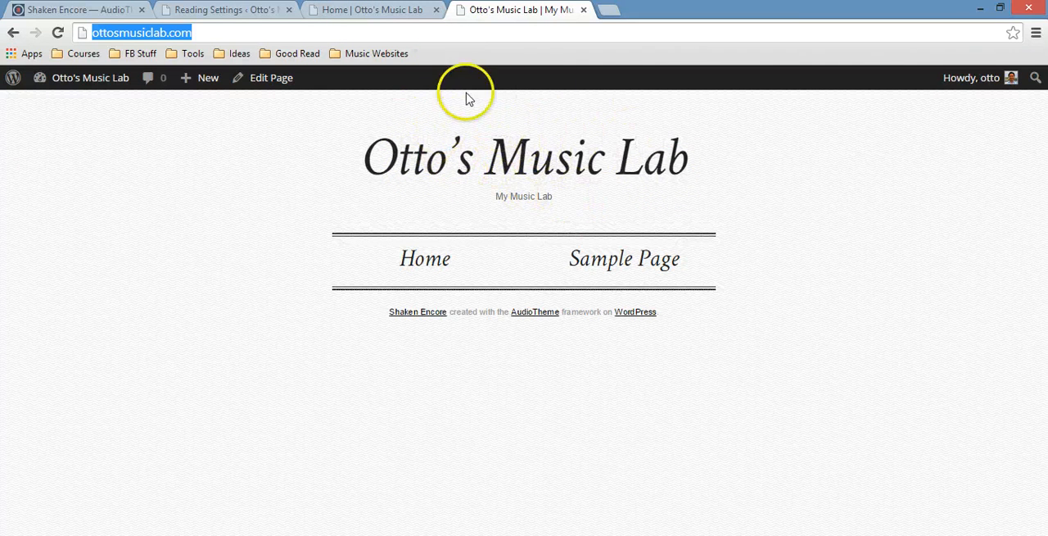